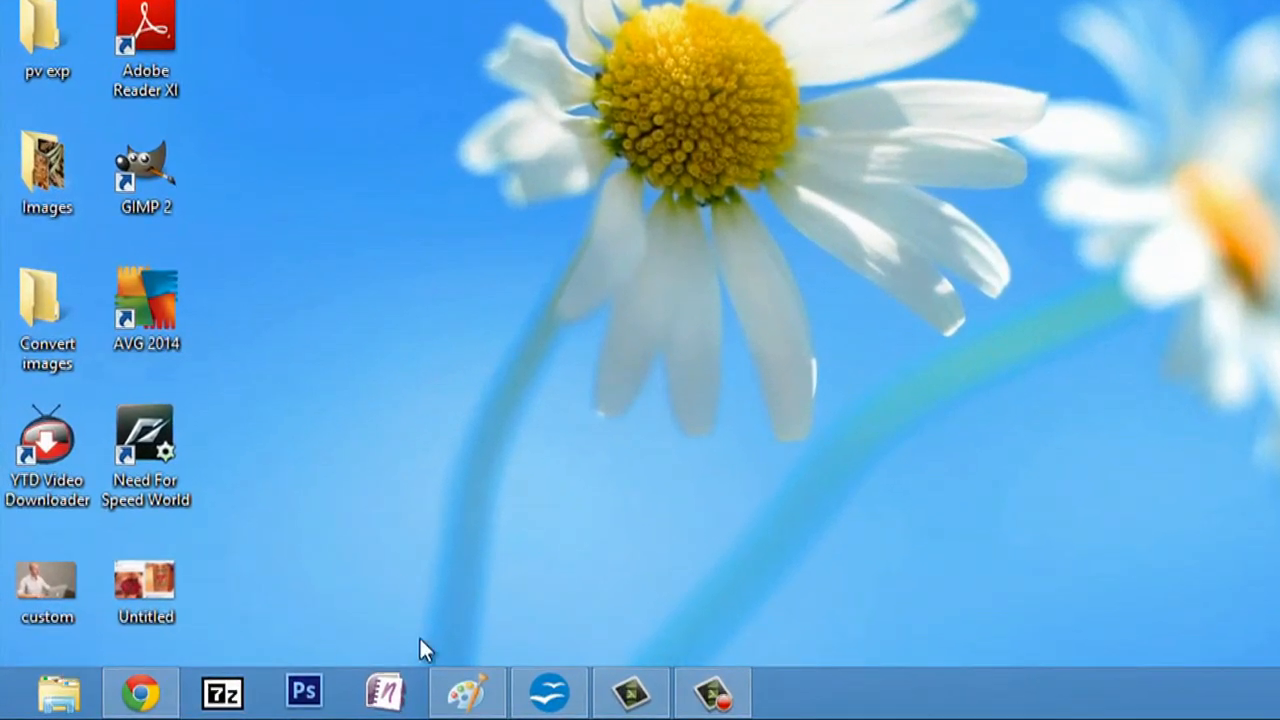
pyautogui.moveTo(468, 690)
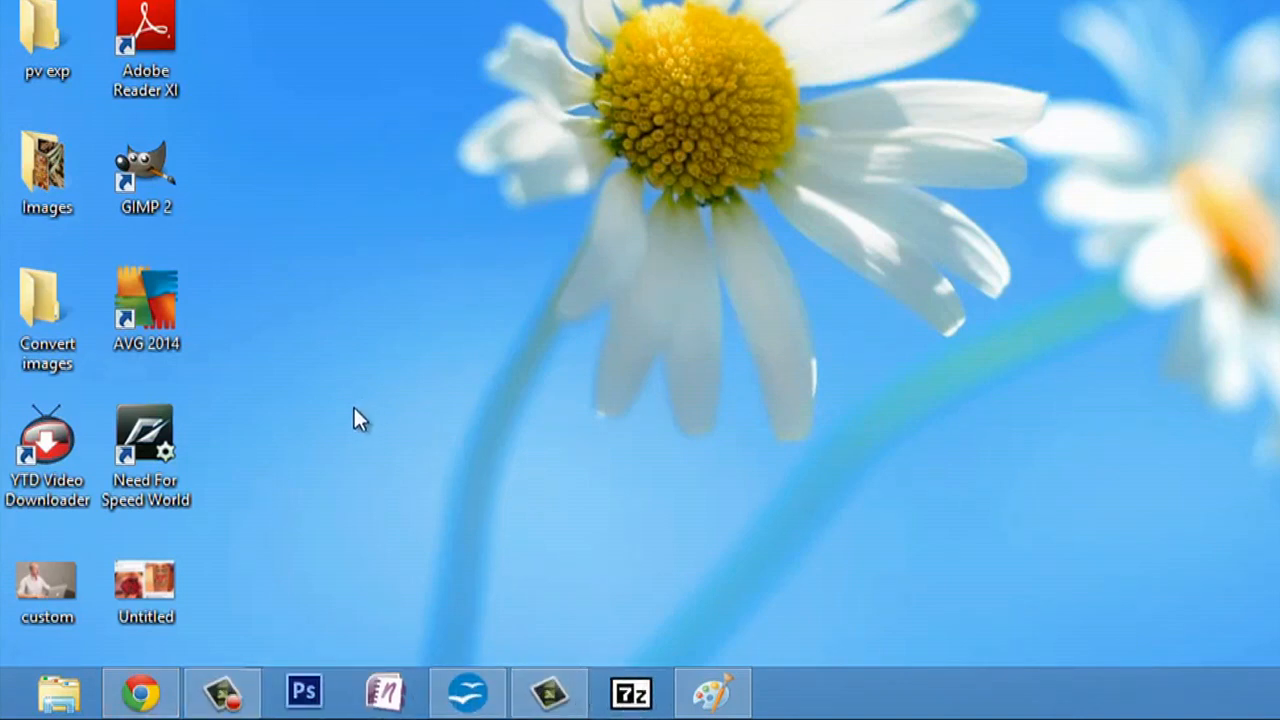
pyautogui.click(145, 435)
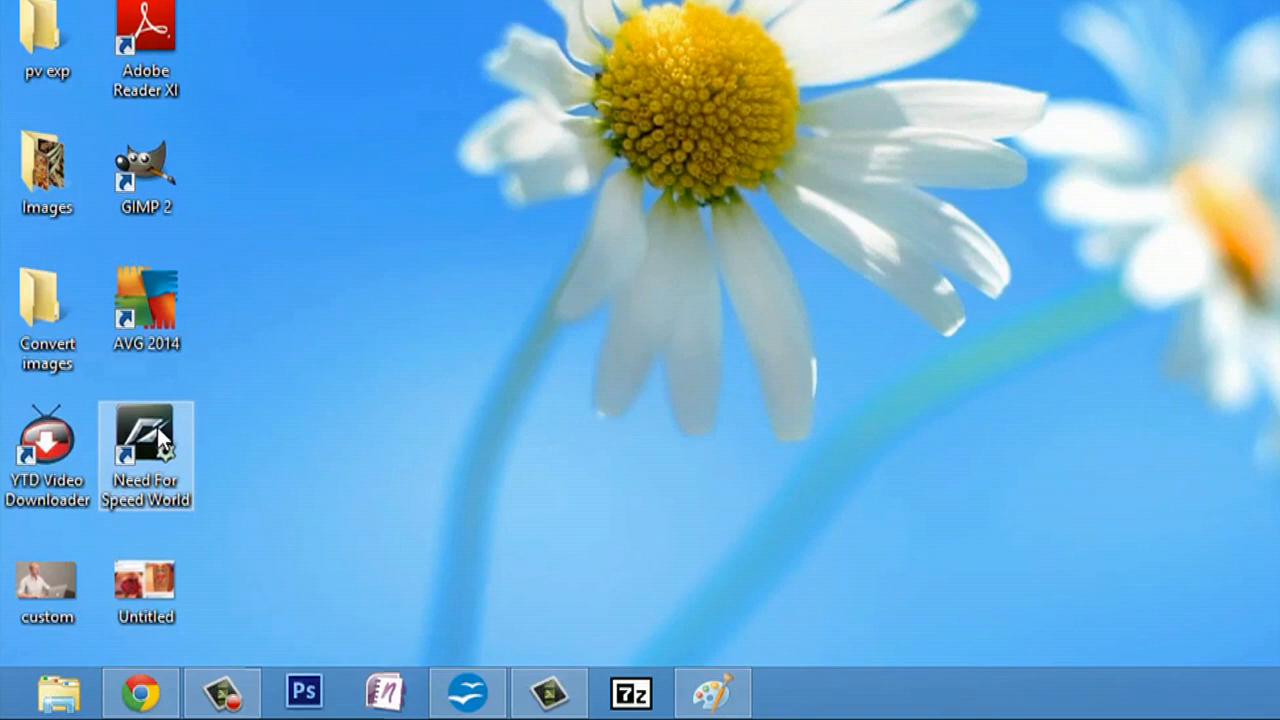
pyautogui.rightClick(145, 440)
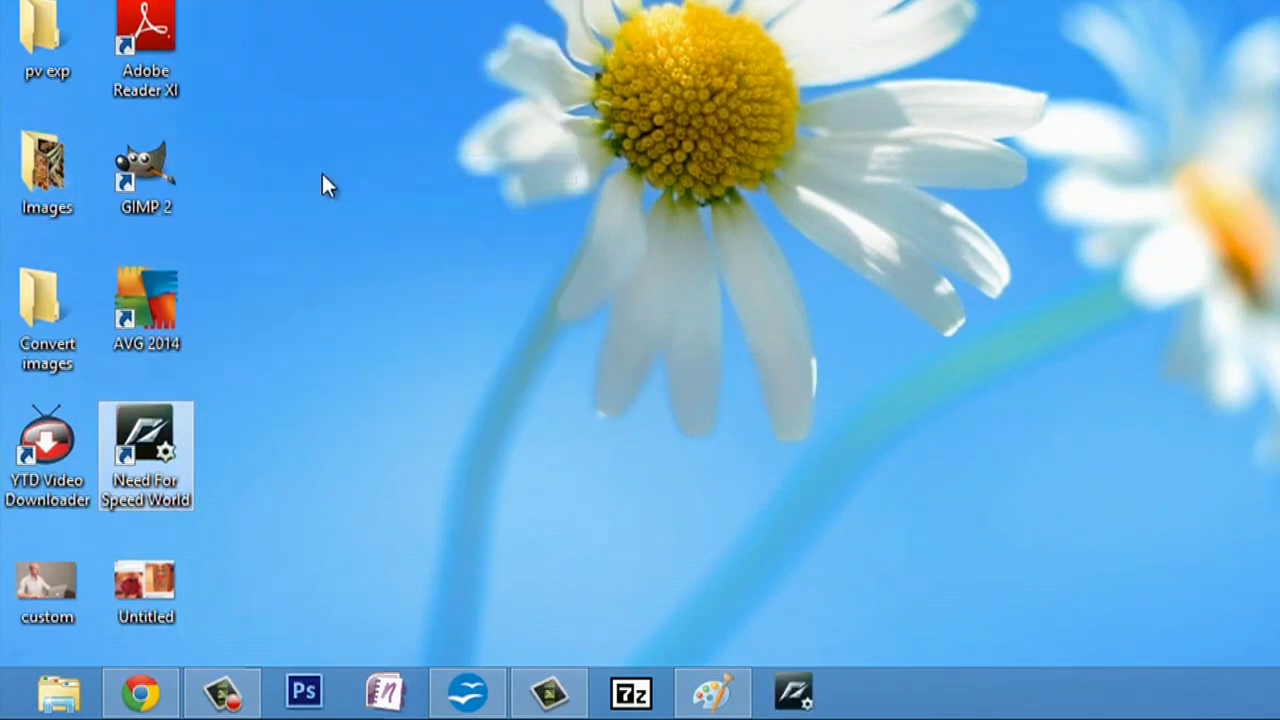
pyautogui.rightClick(793, 691)
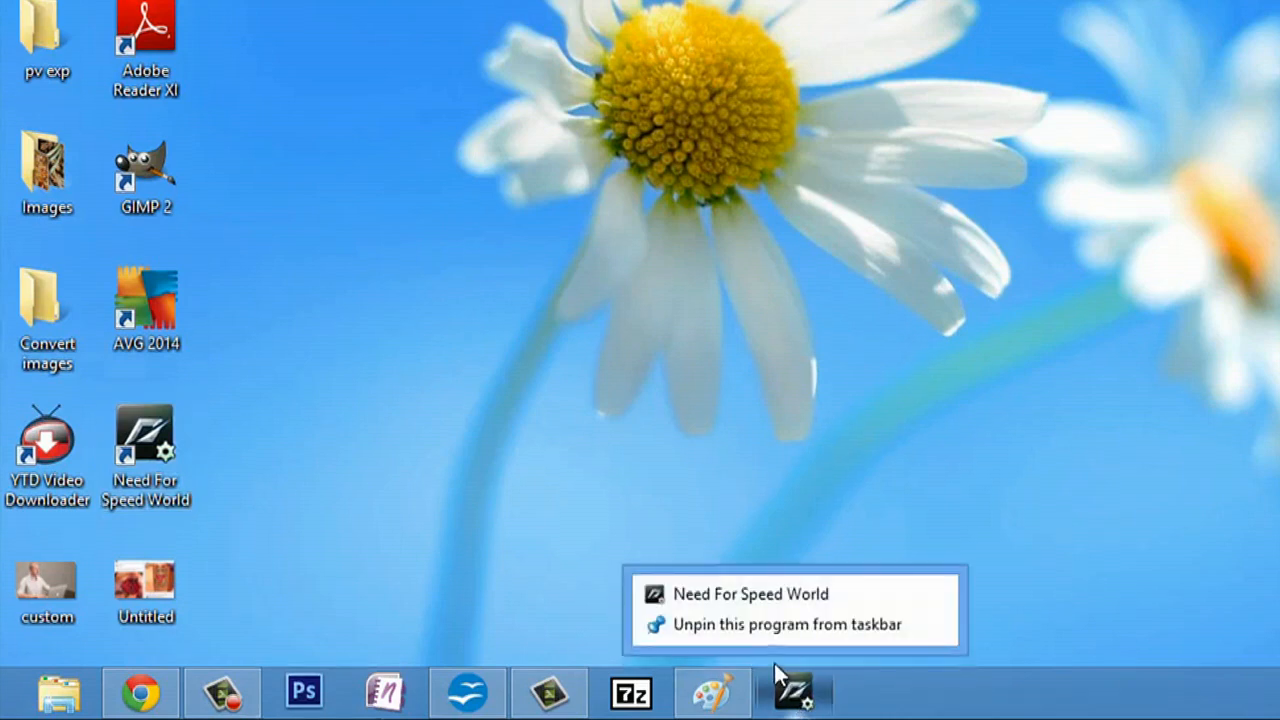
pyautogui.click(758, 624)
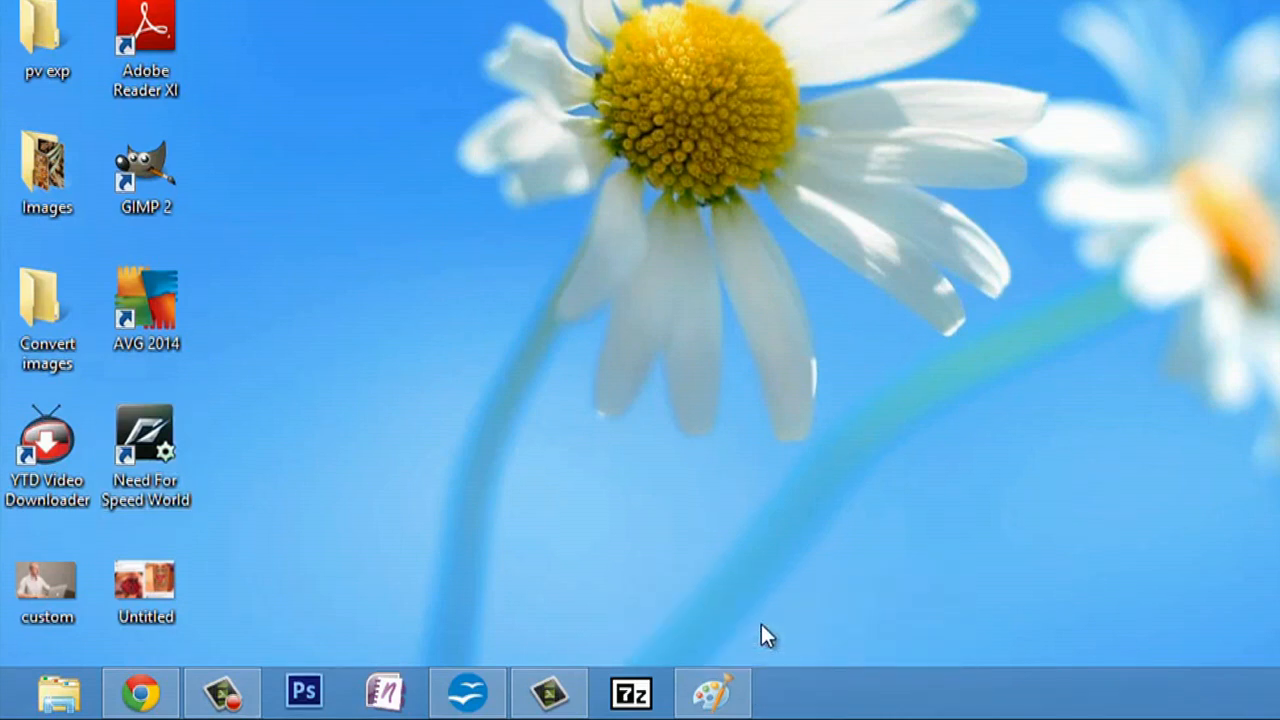